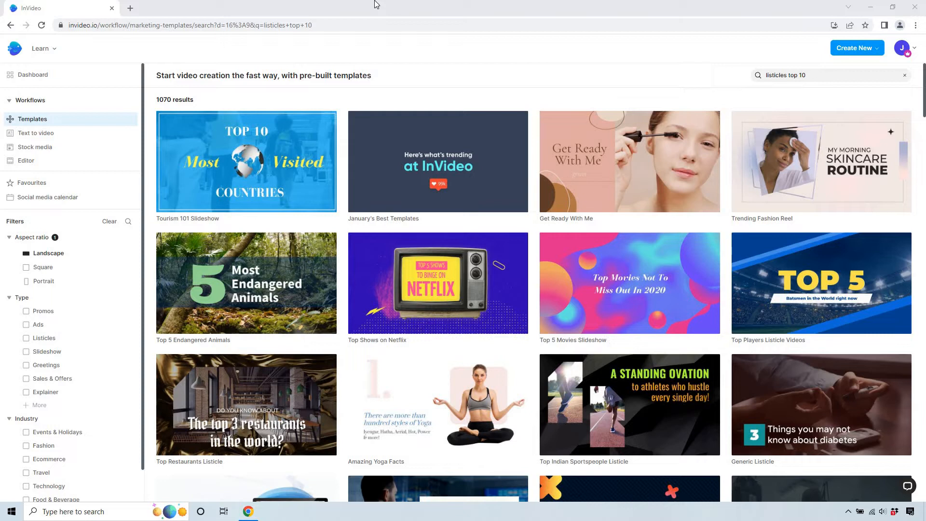
mouse_move(387, 5)
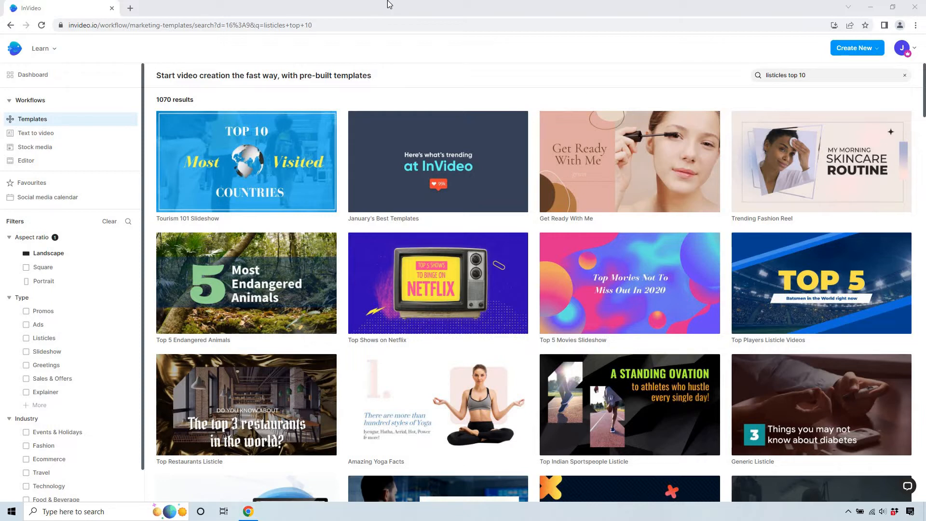
mouse_move(762, 75)
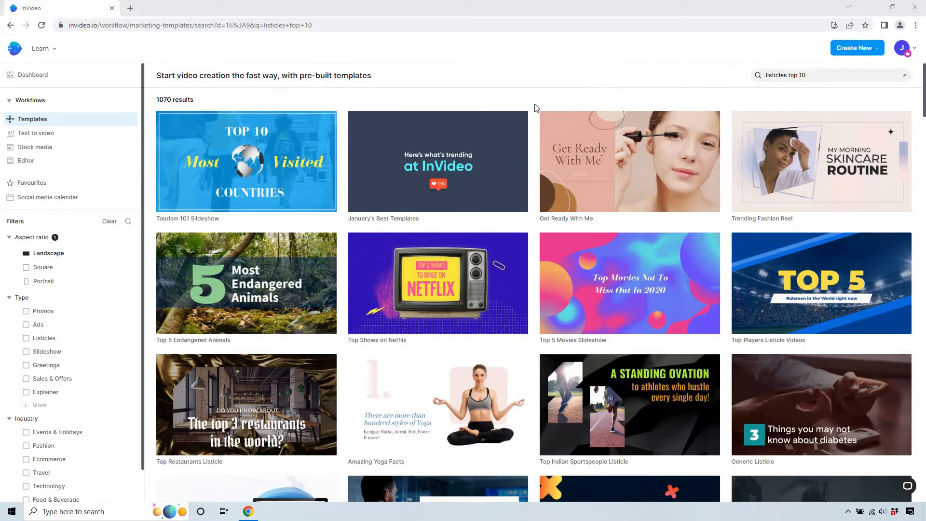
Scroll the 'listicles top 10' landscape results until the Fitness Tips template appears
scroll(down, 3)
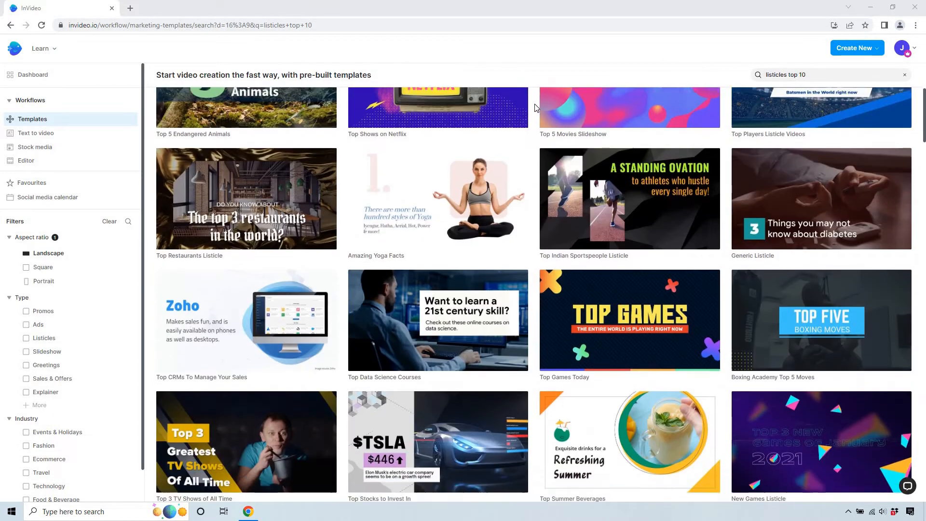
scroll(down, 3)
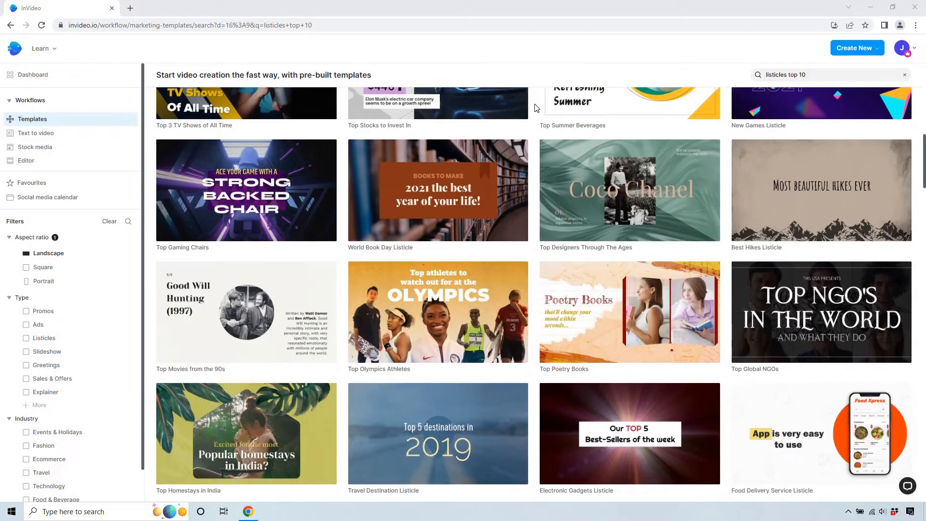
scroll(down, 3)
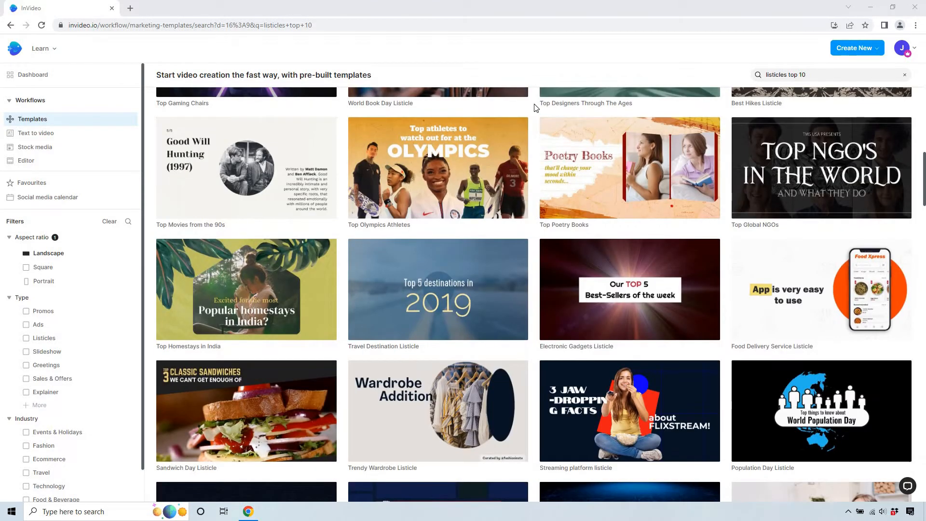
scroll(down, 3)
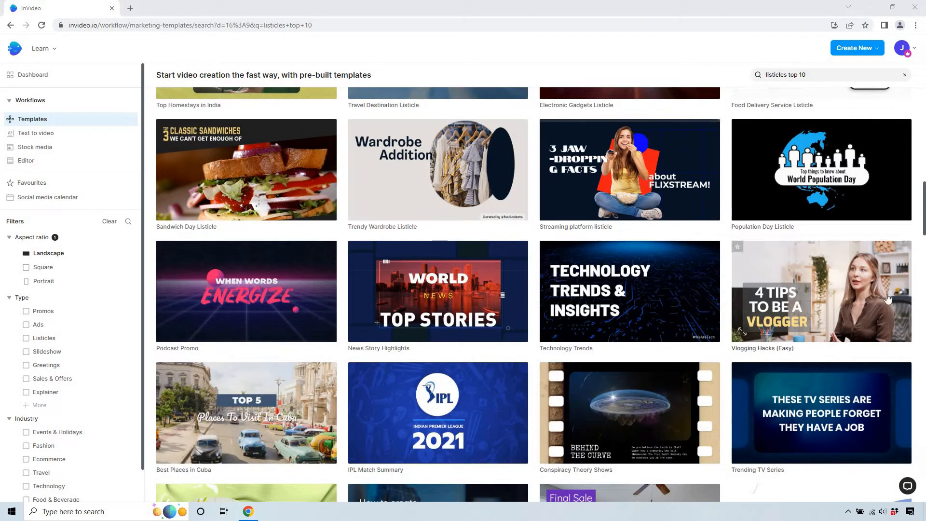
scroll(down, 3)
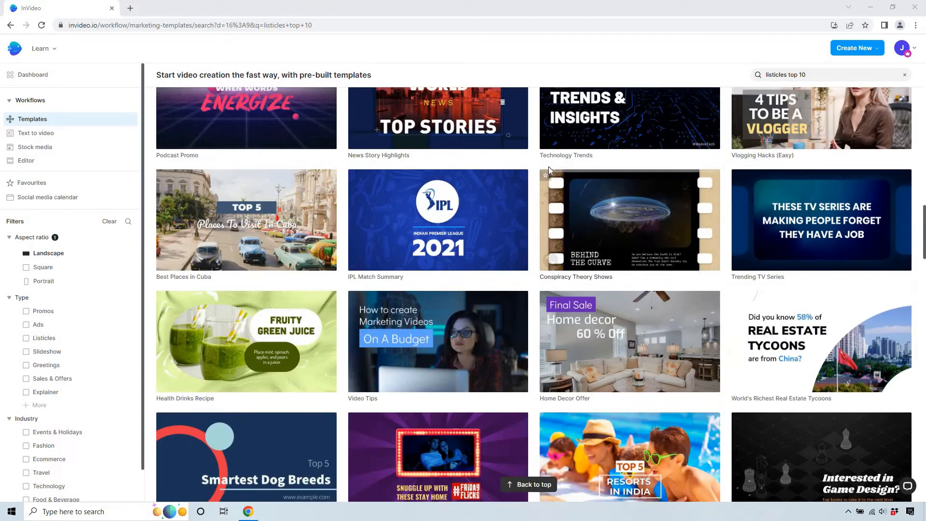
scroll(down, 3)
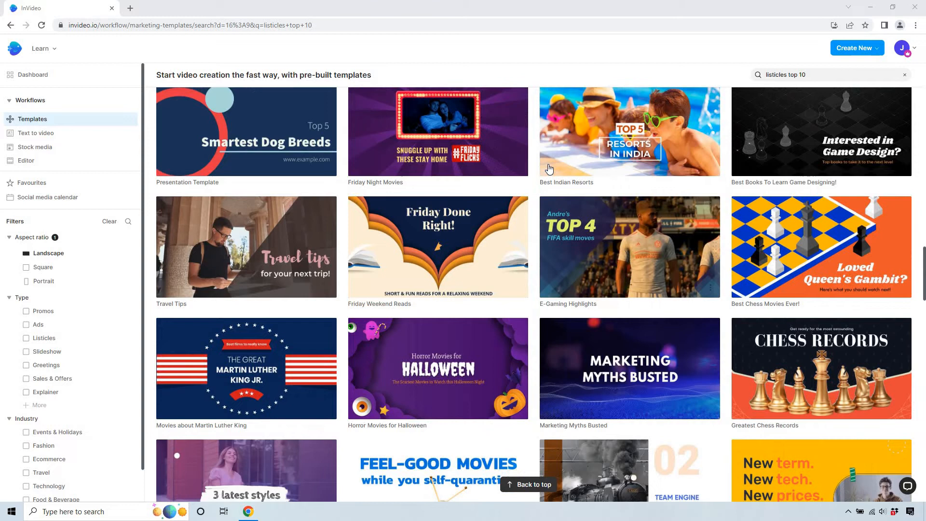
scroll(down, 3)
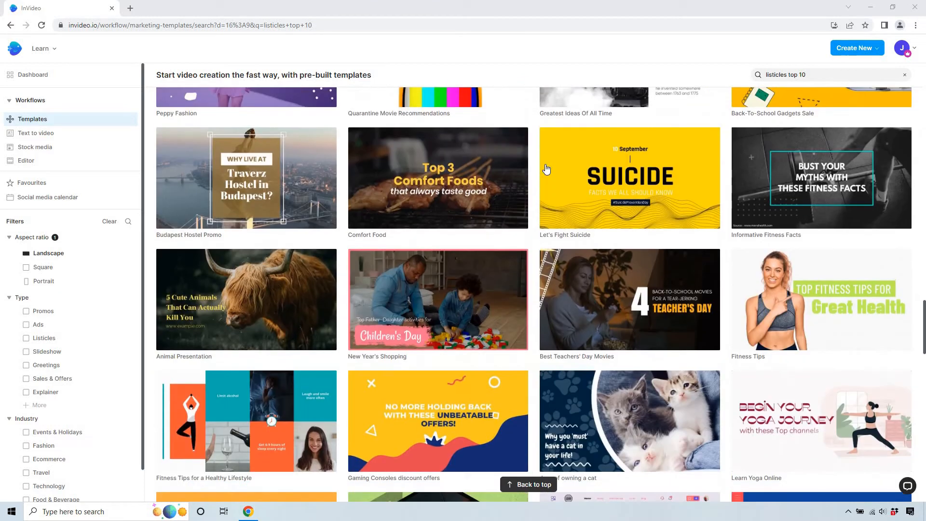
scroll(down, 3)
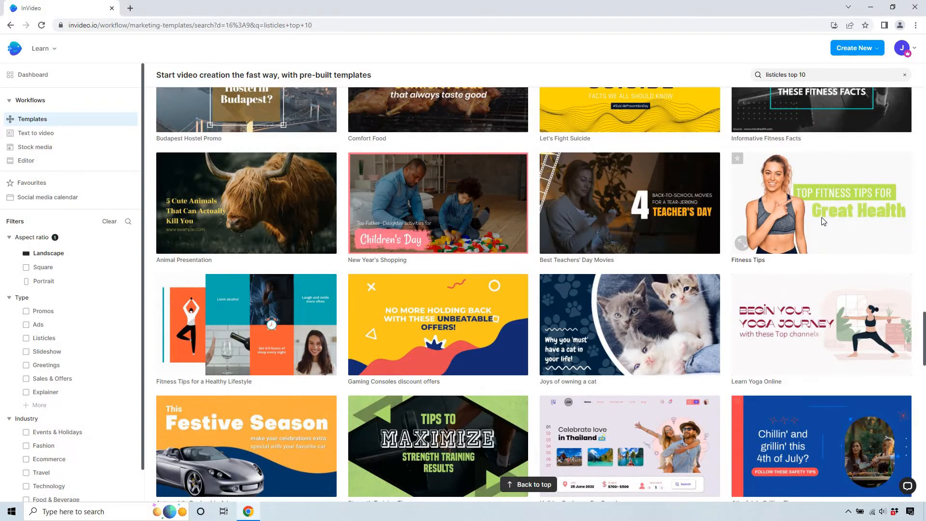
Preview the Fitness Tips template and start a 16:9 landscape project from it
click(821, 203)
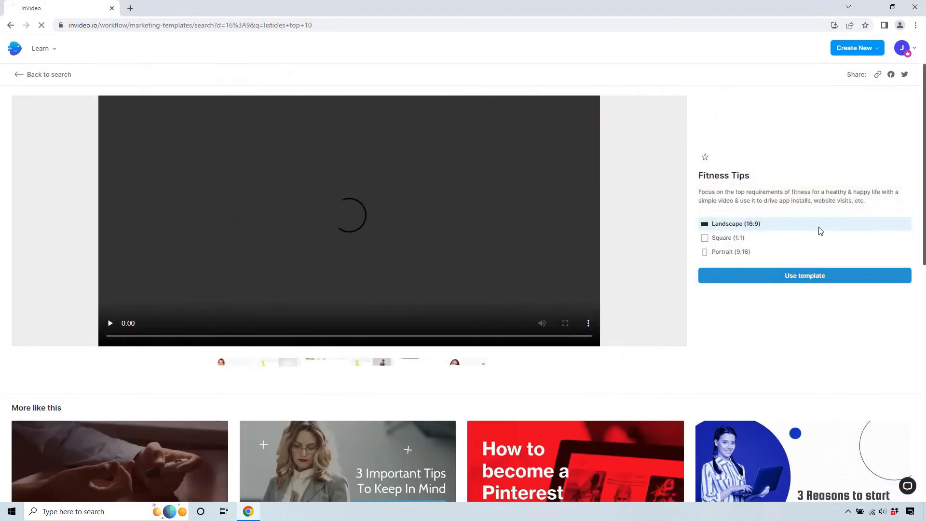
click(804, 275)
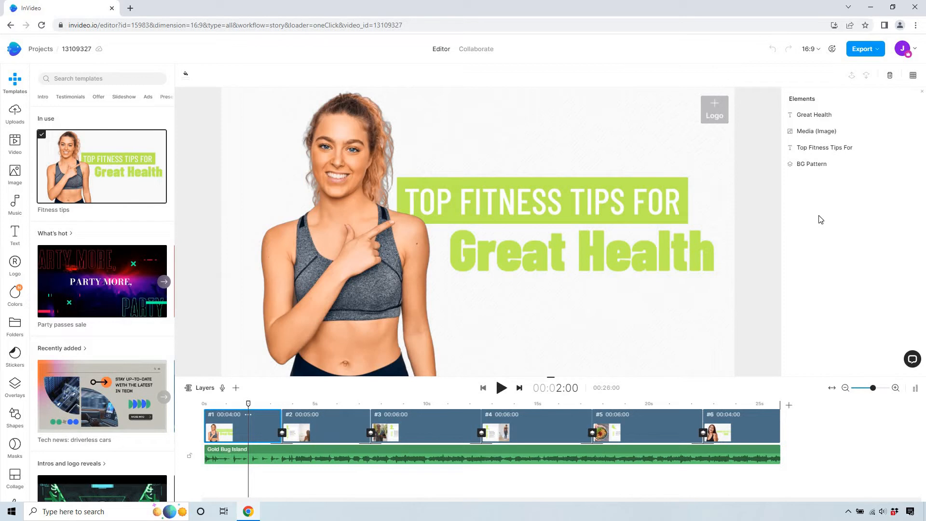
mouse_move(744, 109)
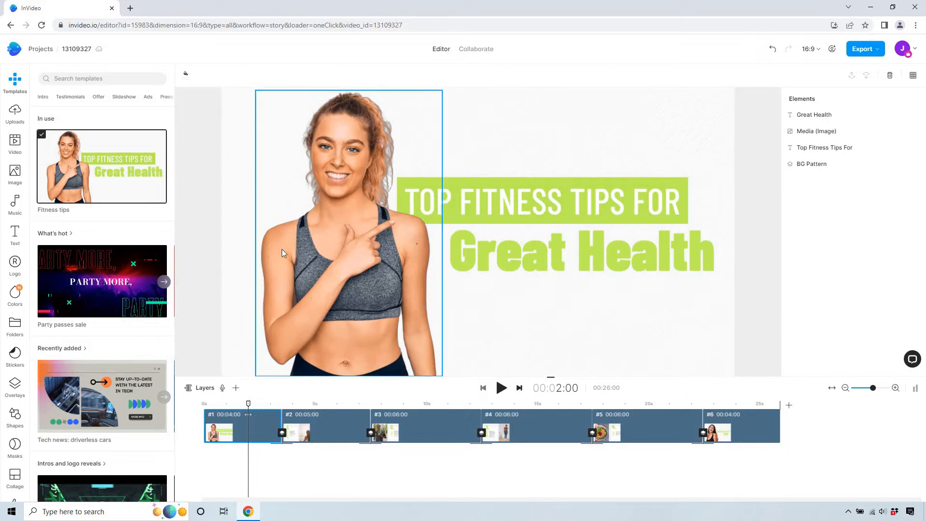
mouse_move(345, 232)
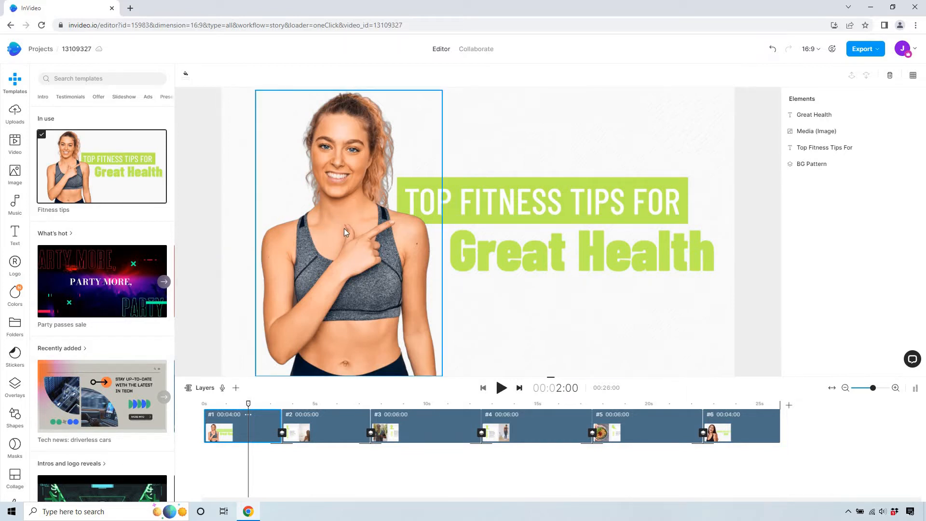
mouse_move(436, 213)
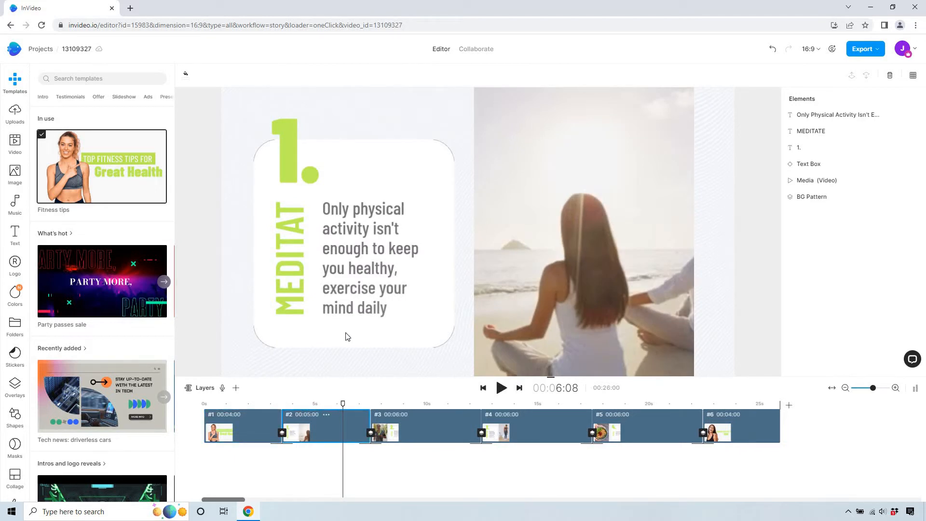
mouse_move(403, 216)
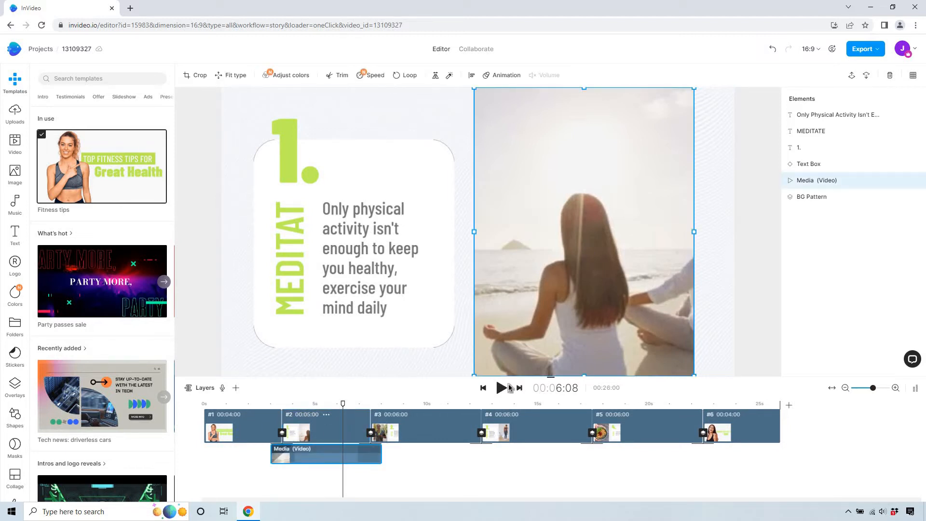
Preview scene 2, then edit its vertical title so the full word MEDITATE fits
click(500, 388)
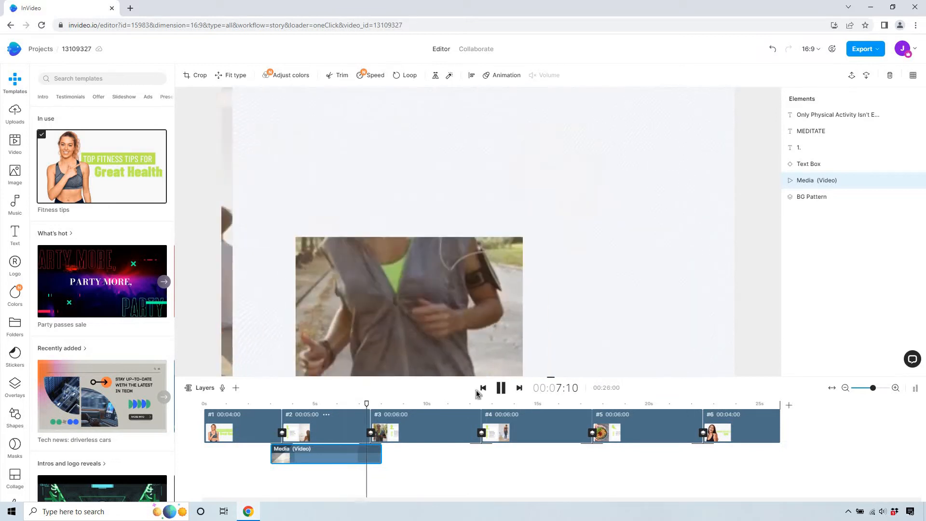
click(500, 387)
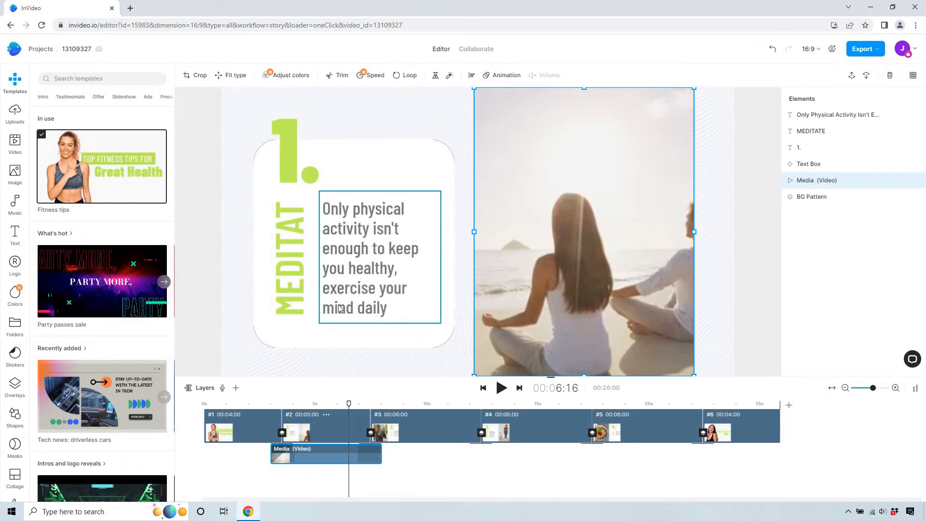
click(501, 387)
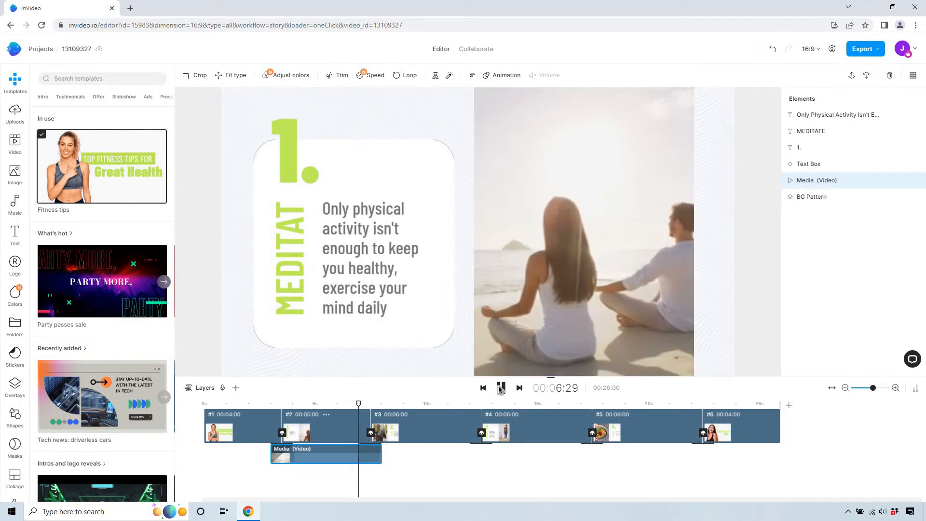
click(501, 387)
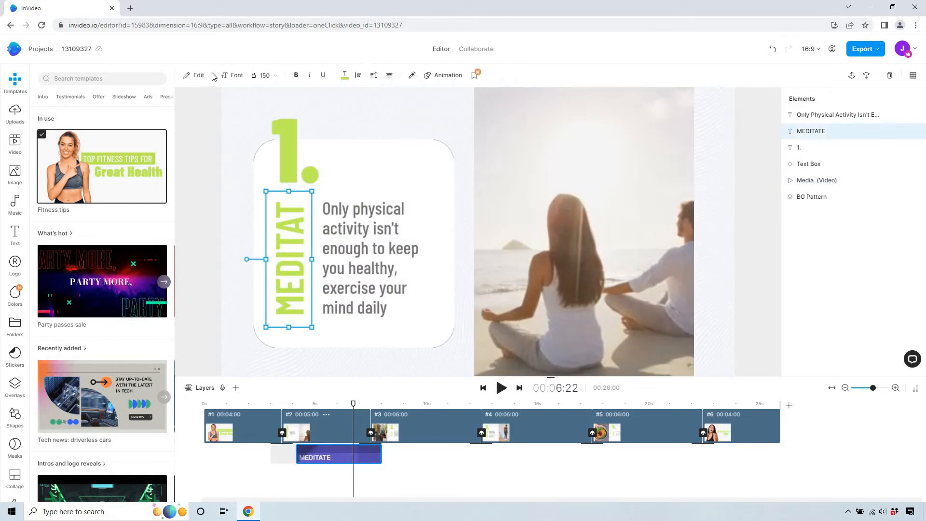
click(194, 75)
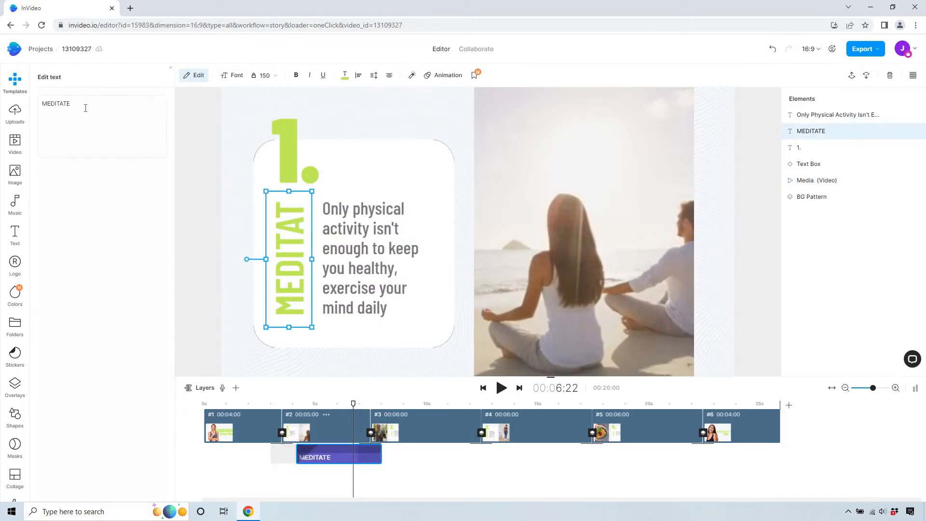
mouse_move(248, 108)
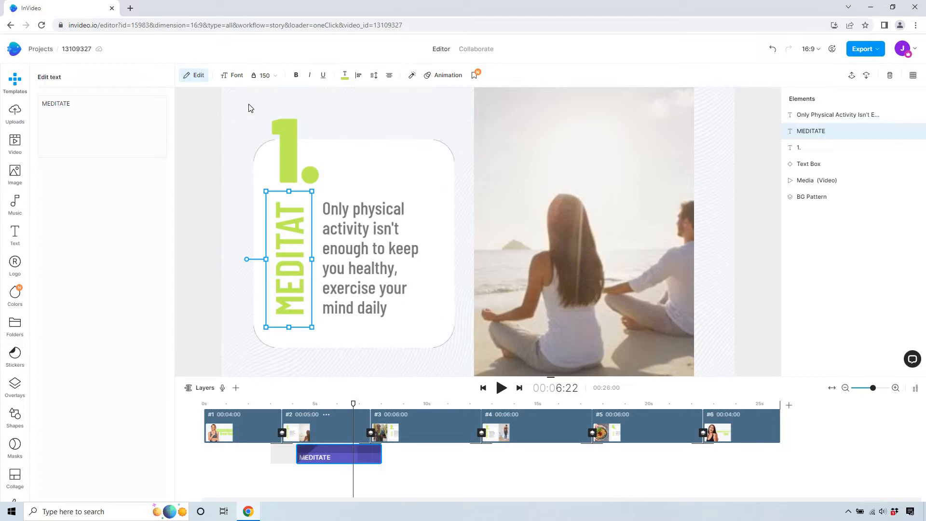
click(264, 75)
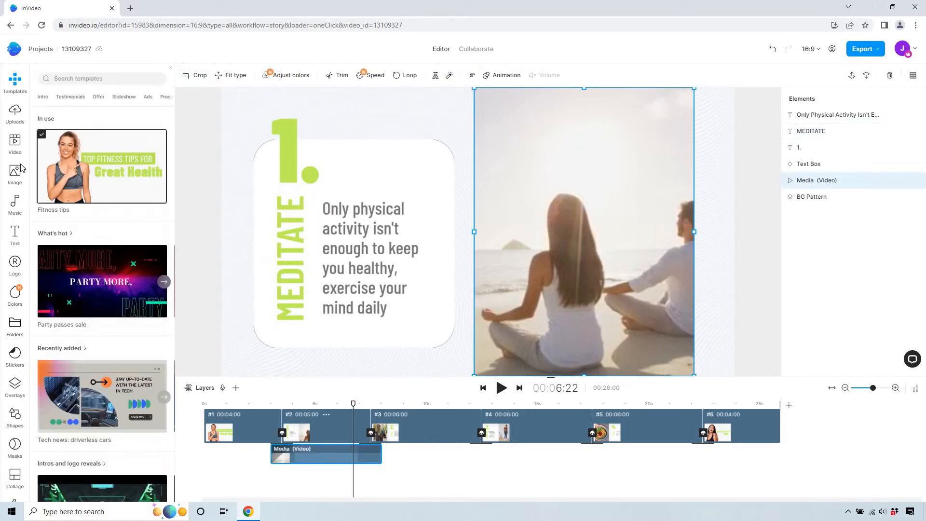
Search stock videos for 'meditate' and replace scene 2's beach couple clip with a meditation clip
click(15, 143)
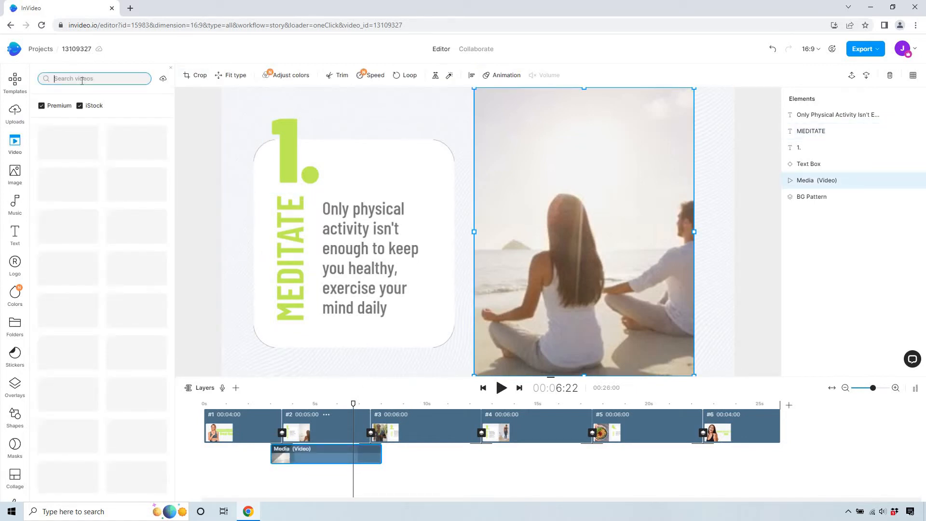
text(meditate)
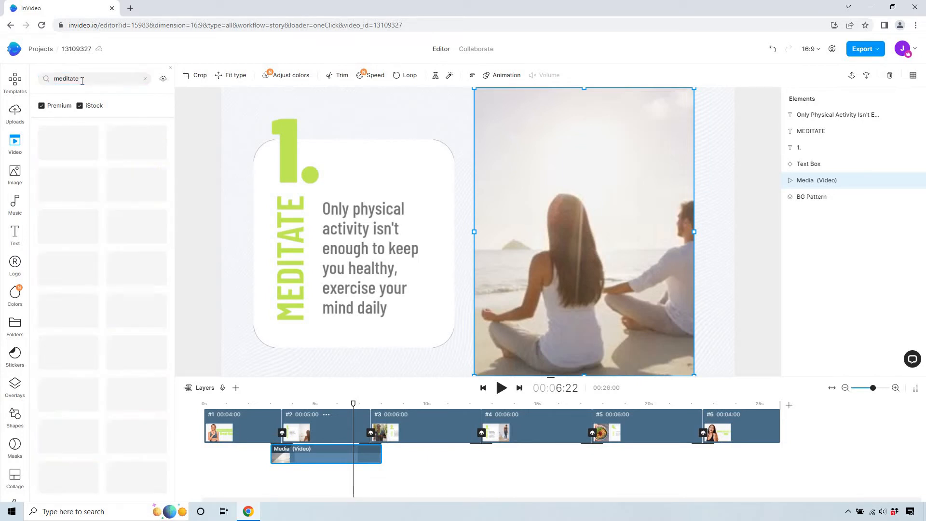
mouse_move(317, 55)
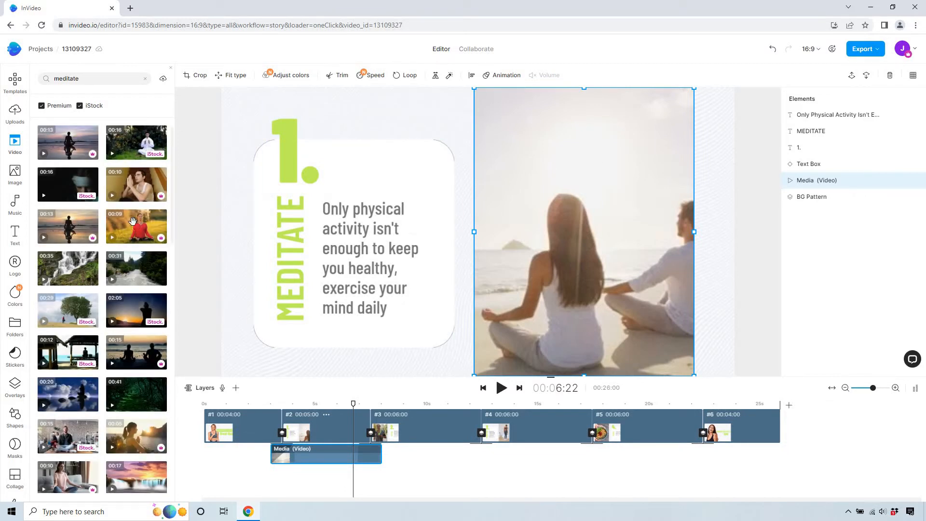
scroll(down, 3)
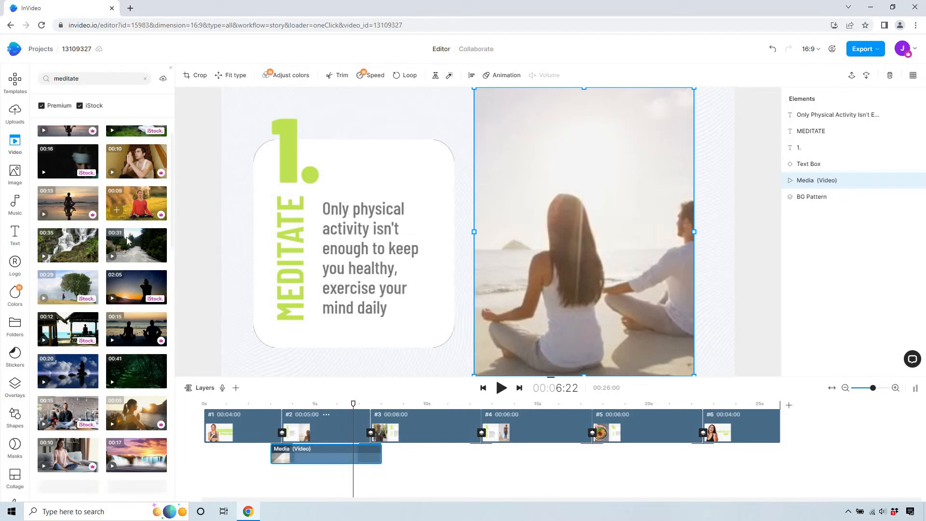
scroll(down, 3)
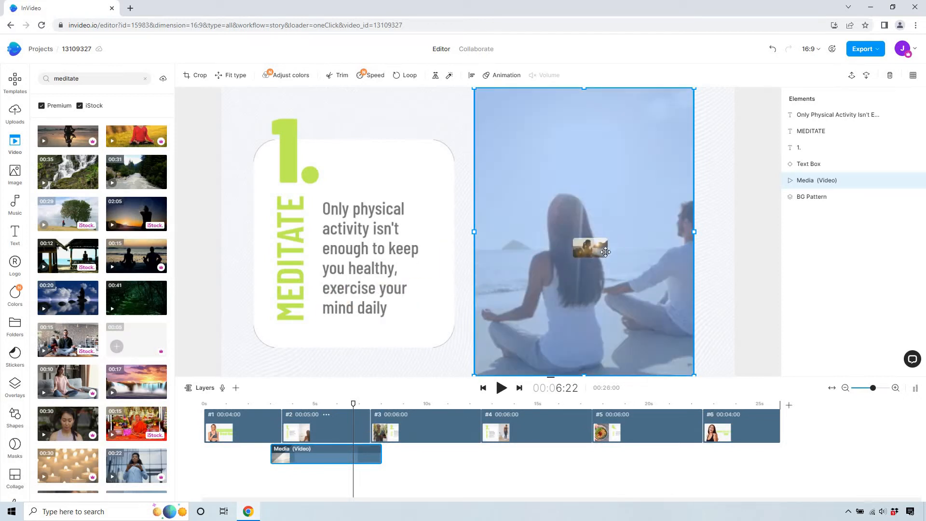
click(341, 75)
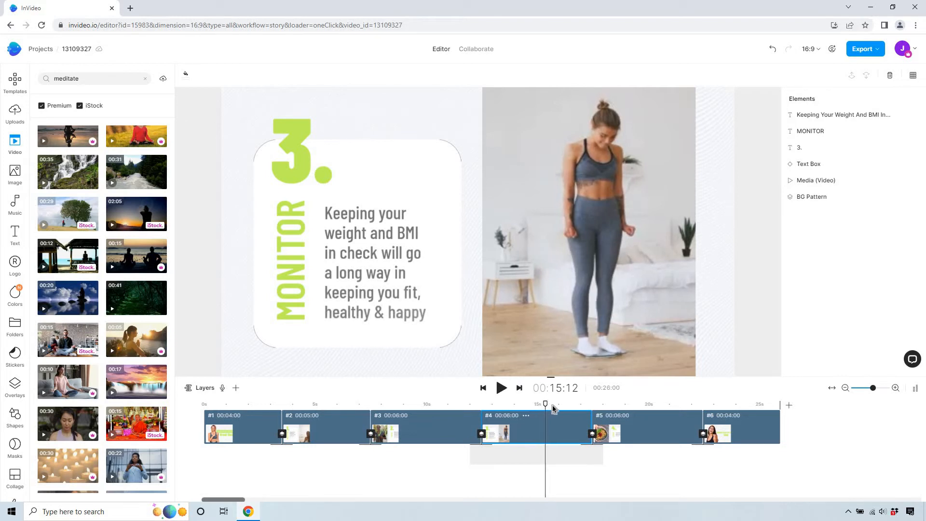
Select the MONITOR scene's woman-on-scale clip and browse 'weight scale' stock results
drag(545, 403, 571, 404)
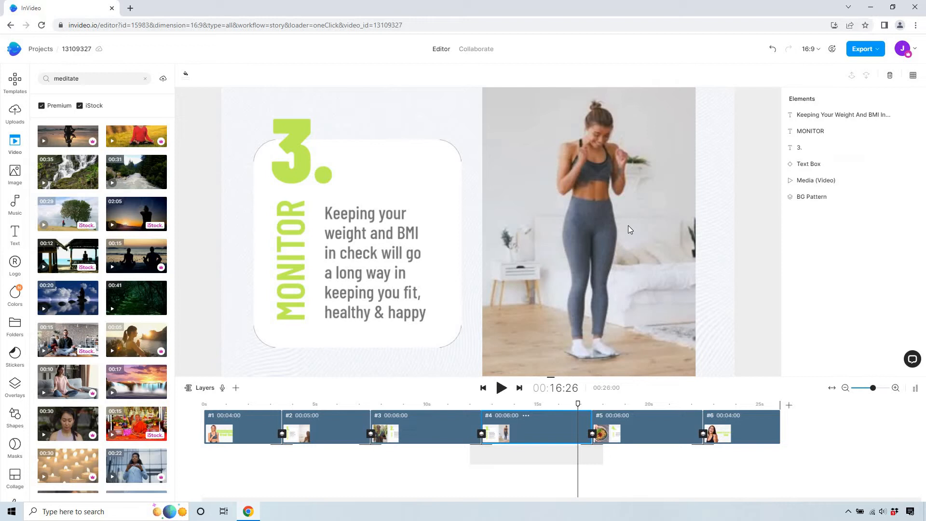
click(588, 230)
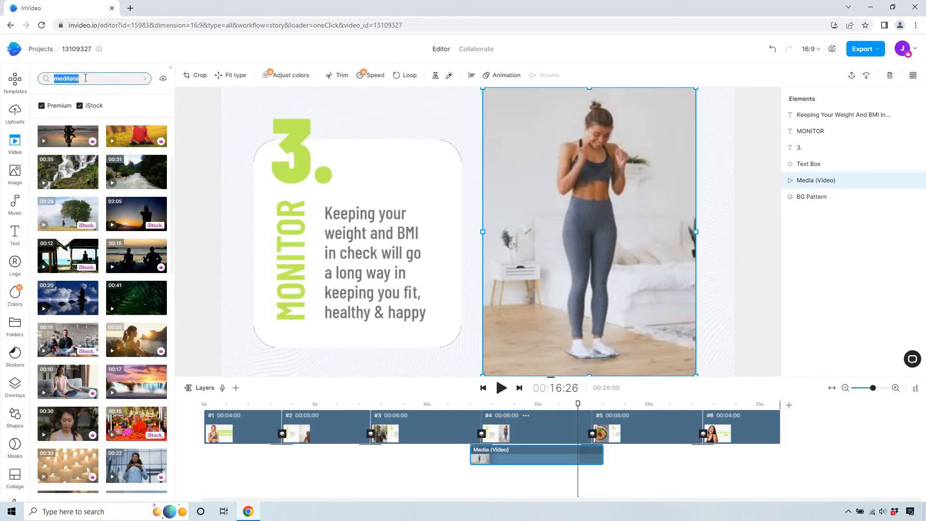
text(weight scal)
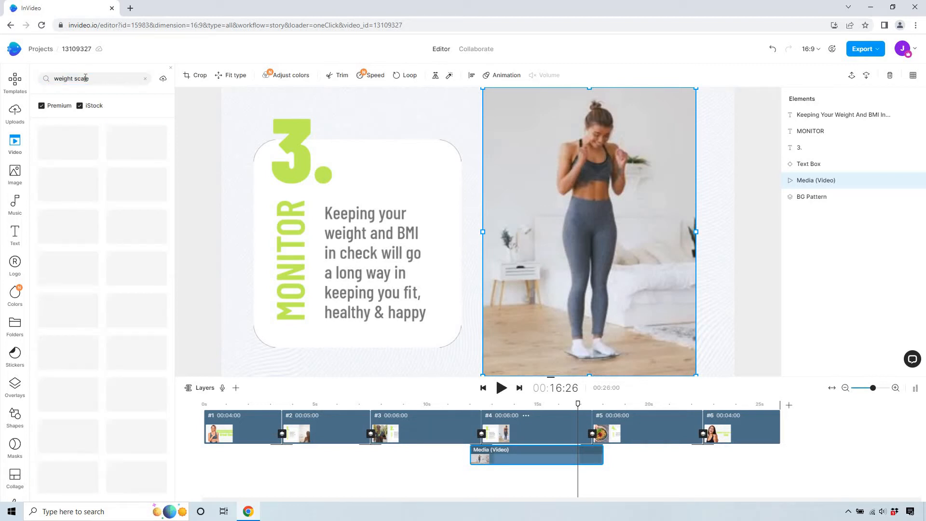
click(301, 146)
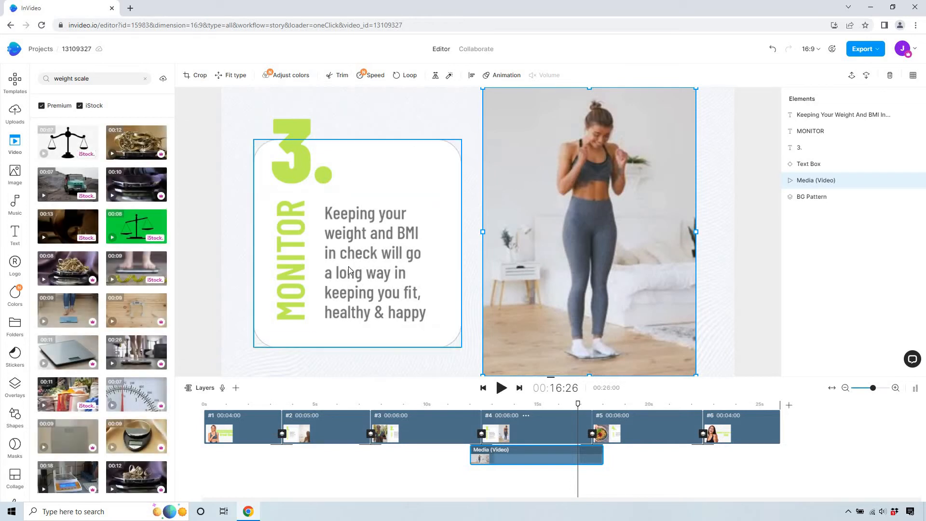
click(378, 259)
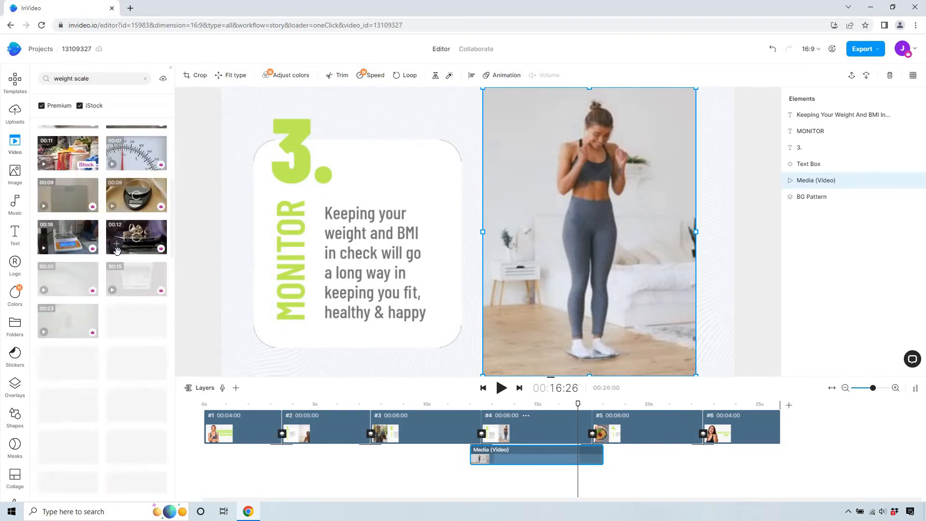
scroll(down, 3)
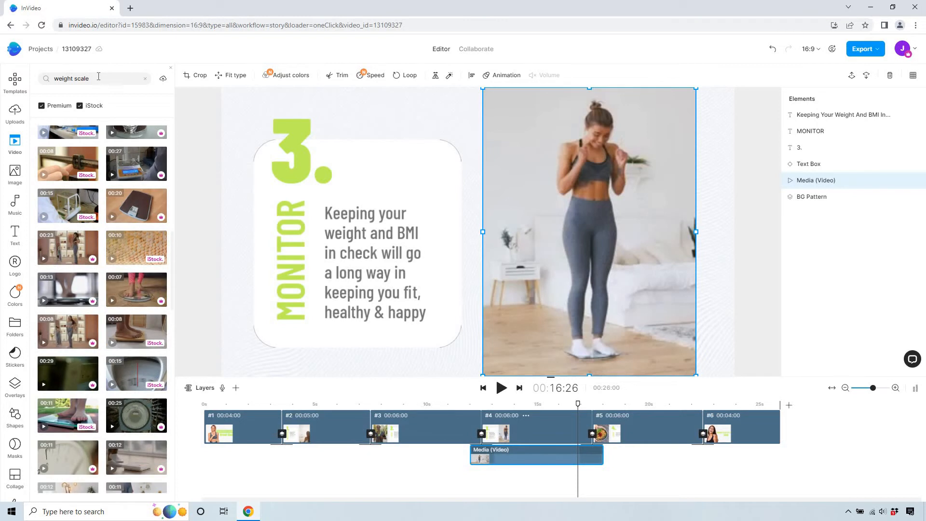
Search stock videos for 'scale', scroll the results, then move to the MAKE scene
text(scale)
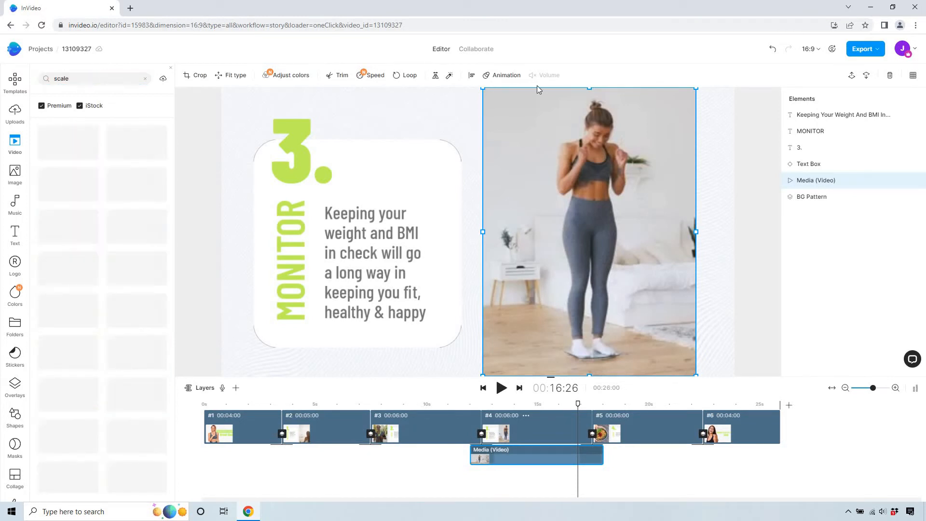
mouse_move(636, 153)
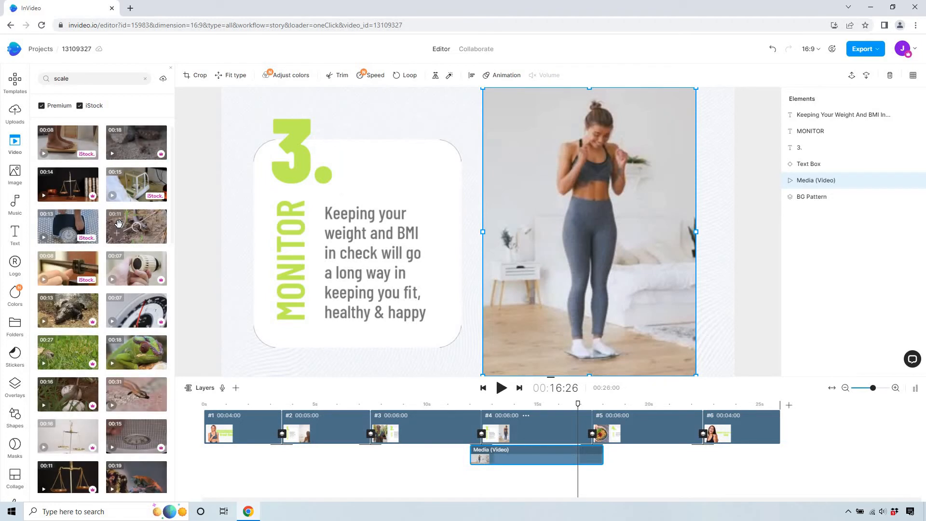
scroll(down, 3)
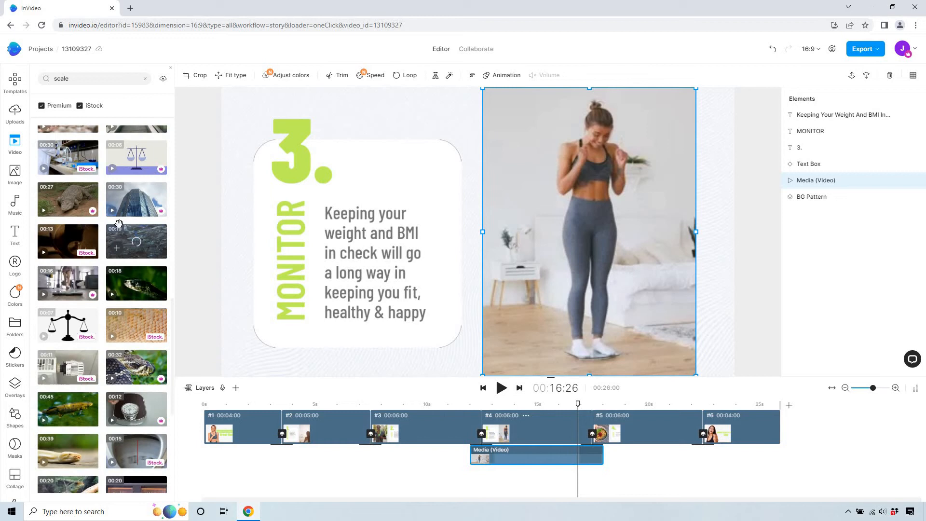
scroll(down, 3)
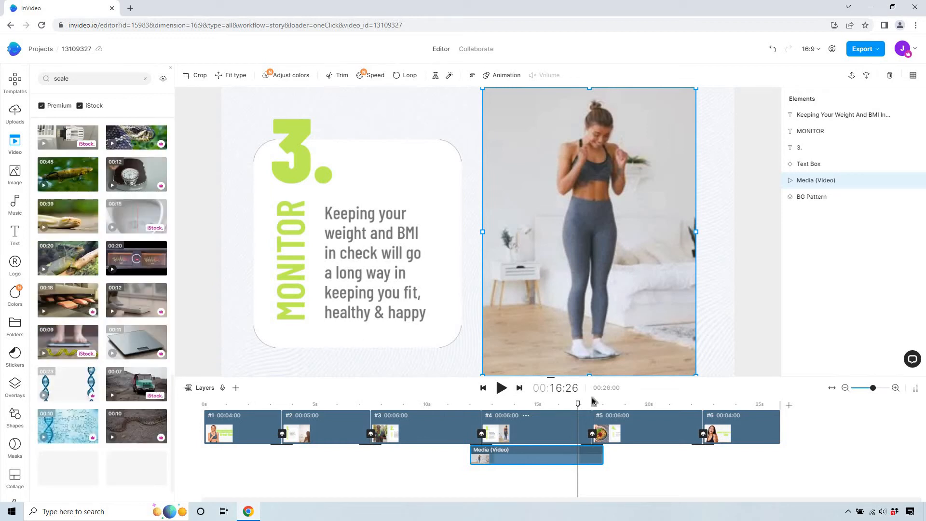
click(615, 403)
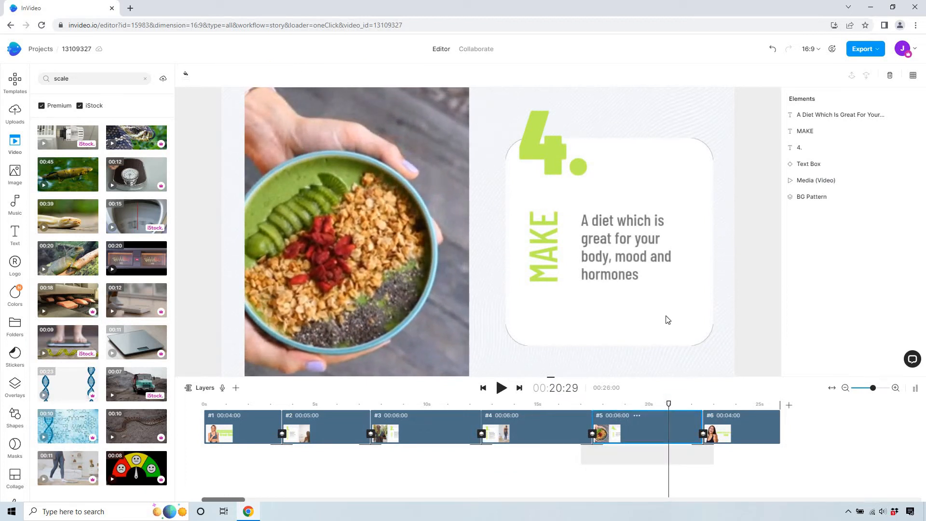
Swap the MAKE scene's smoothie bowl clip for a six-second 'protein meal' salad clip
drag(667, 404, 676, 404)
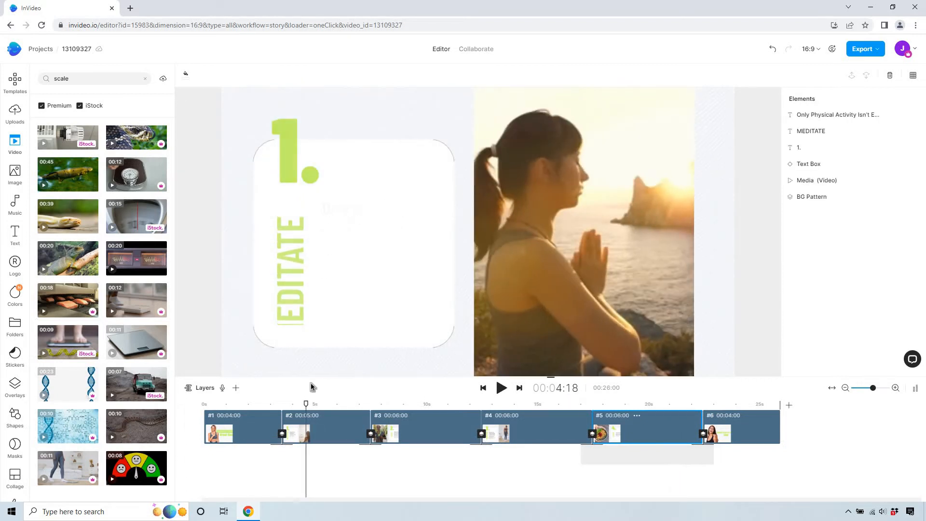
click(467, 403)
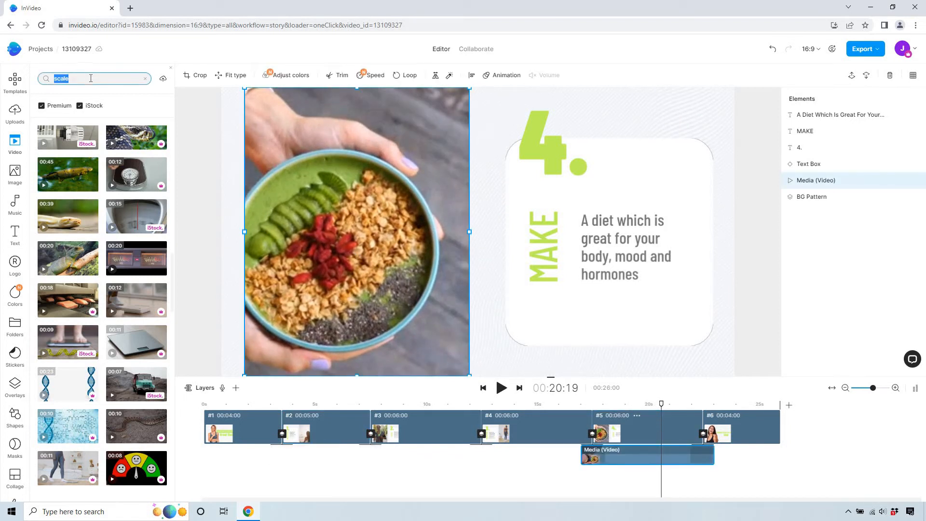
text(protein meal)
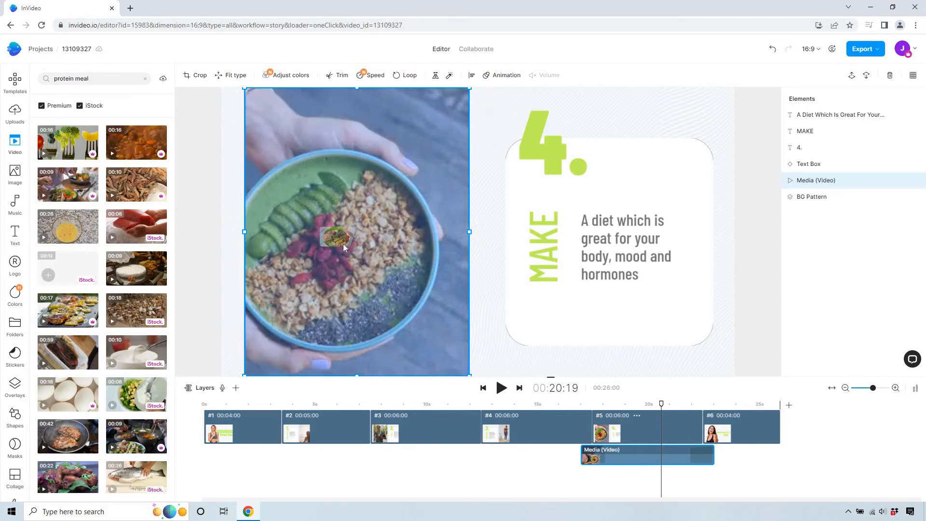
click(341, 75)
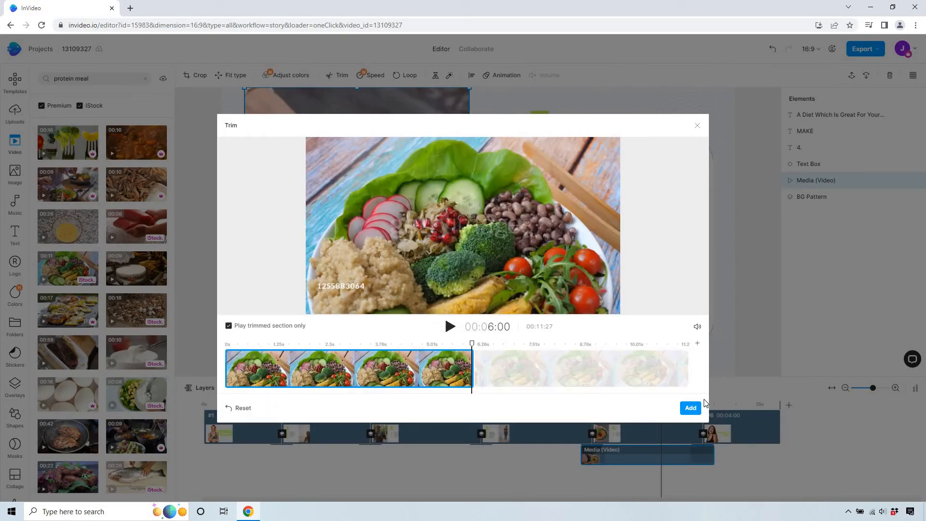
click(689, 407)
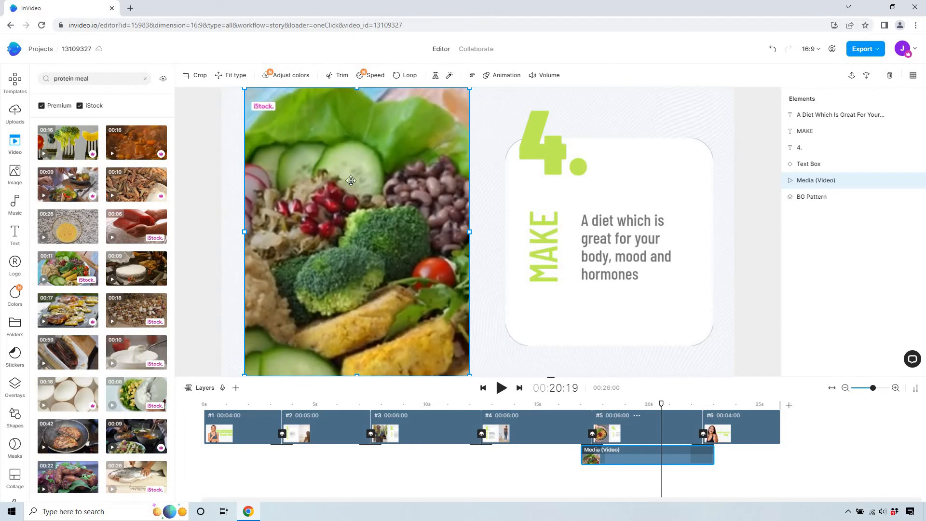
mouse_move(661, 402)
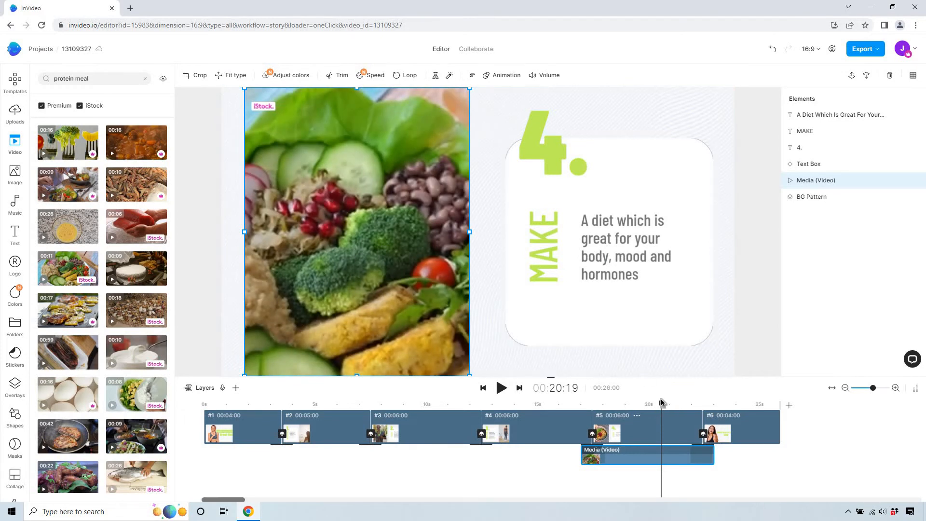
click(723, 404)
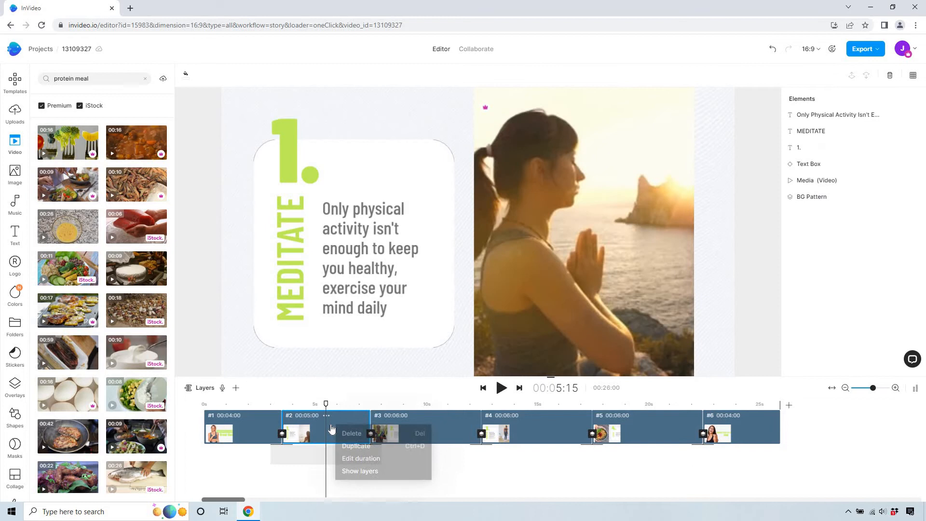
Open the three-dot actions menu on the MEDITATE scene (#2) in the timeline
click(387, 451)
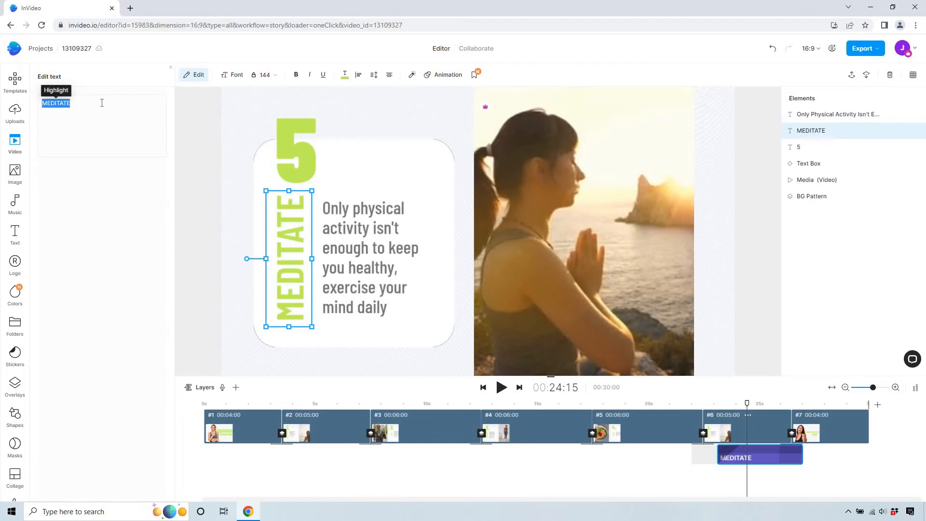
Retitle the duplicated tip JOURNAL and set its paragraph to 'TEXT ABOUT JOURNALING'
text(JOURNAL)
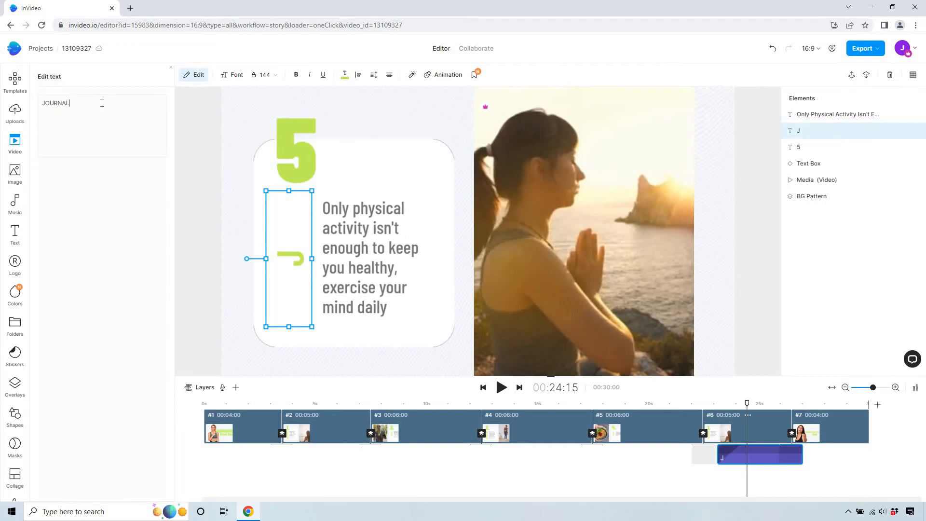
text(OURNAL)
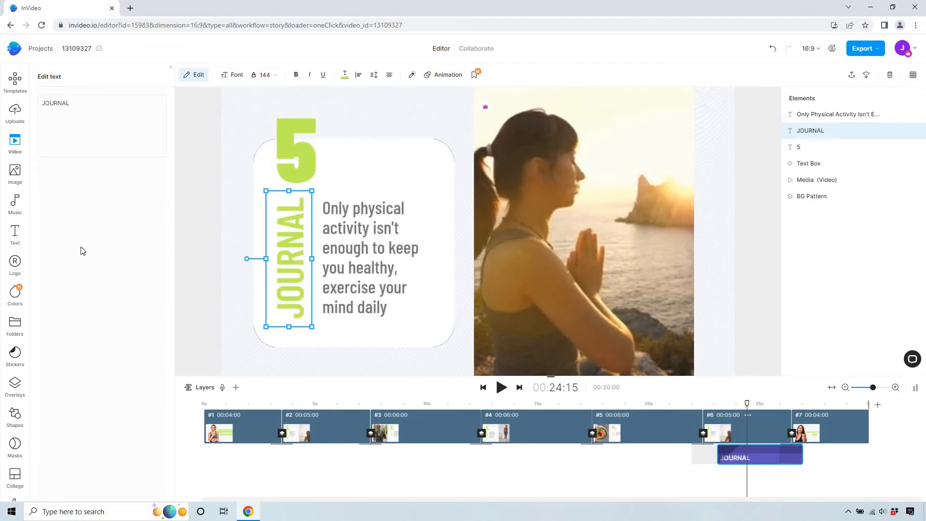
click(370, 257)
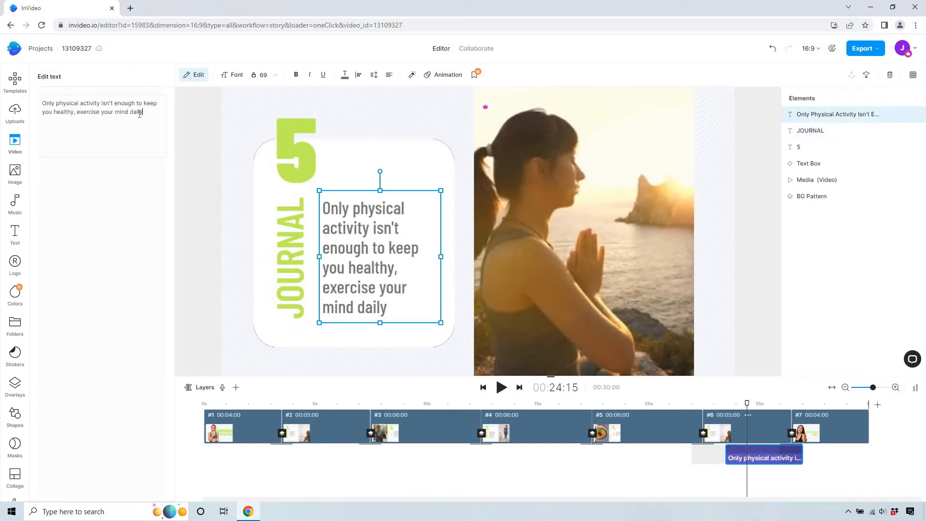
text(TEXT ABOUT JOURNALING)
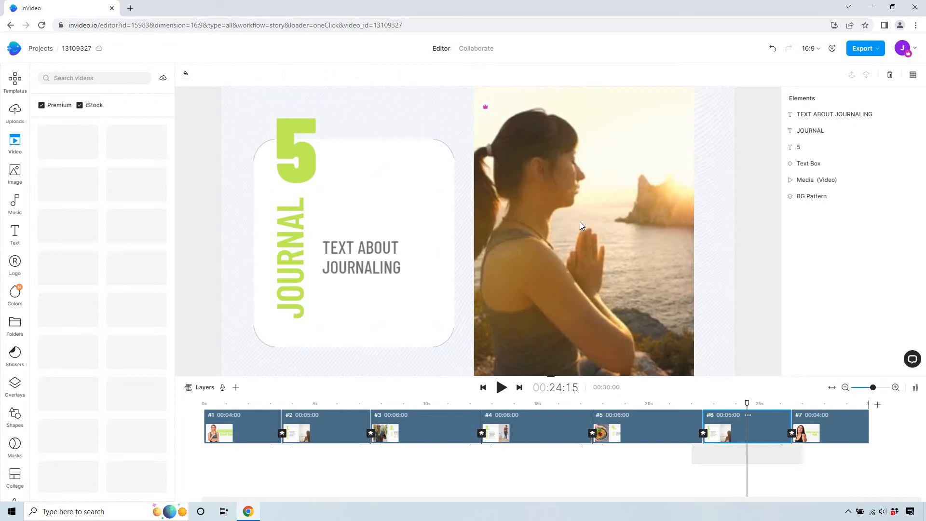
Search stock videos for 'journal' and replace scene 5's clip with a trimmed notebook-writing clip
click(584, 230)
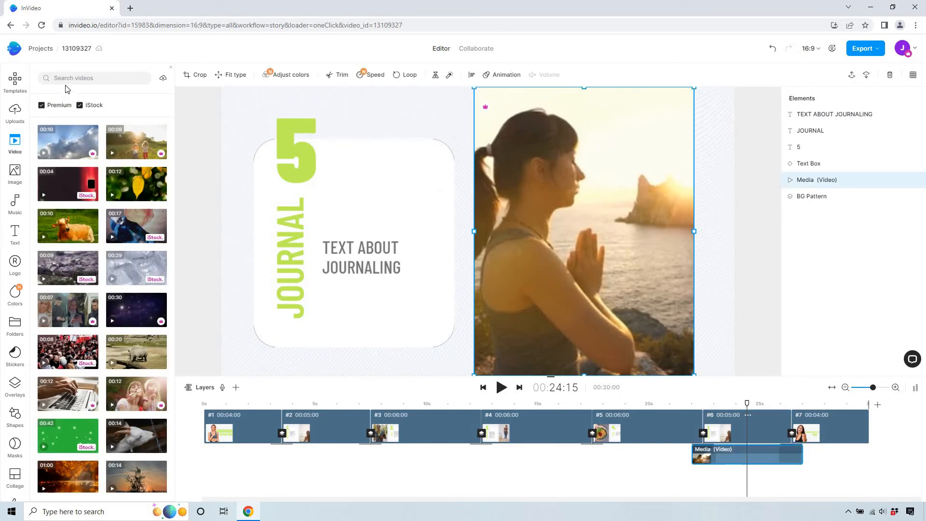
click(94, 77)
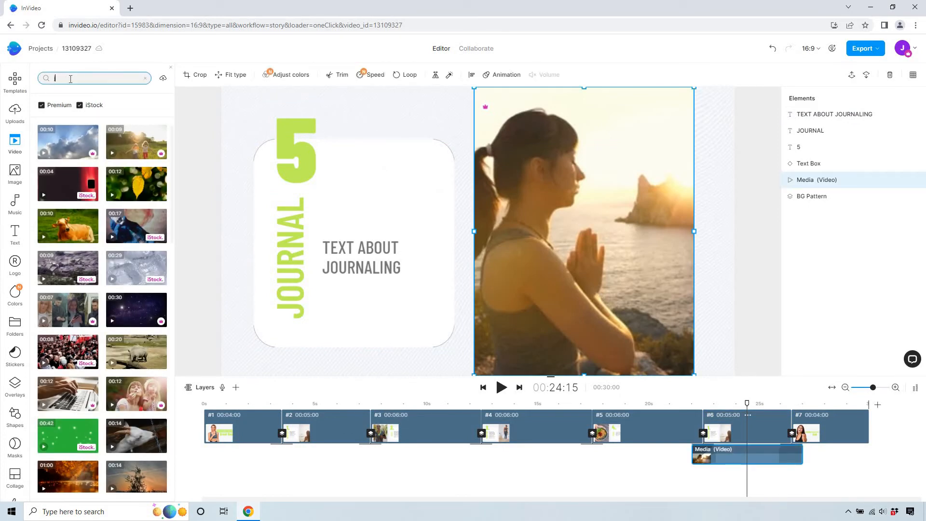
text(journal)
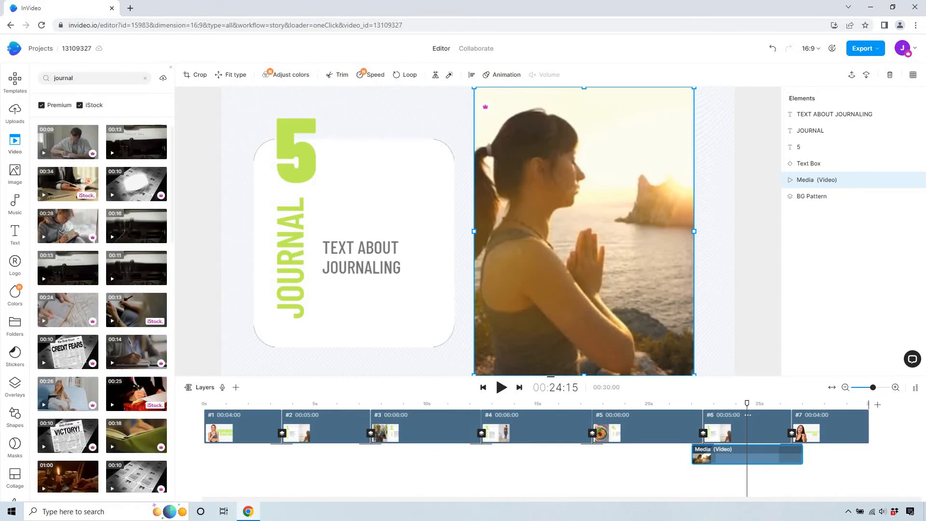
scroll(down, 3)
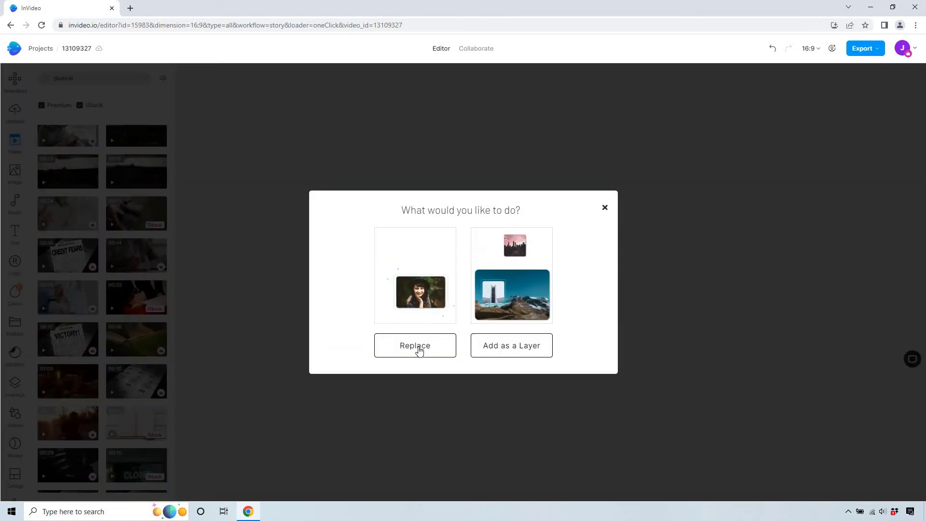
click(415, 345)
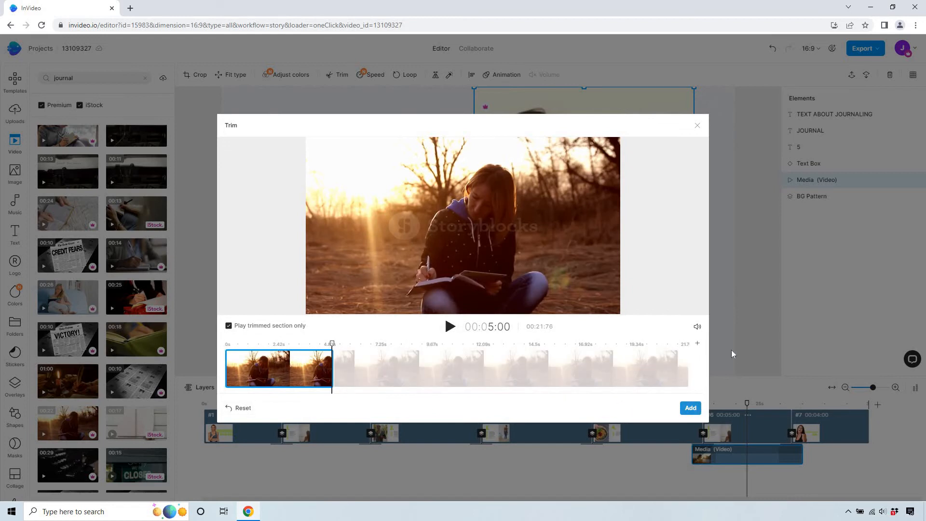
click(689, 407)
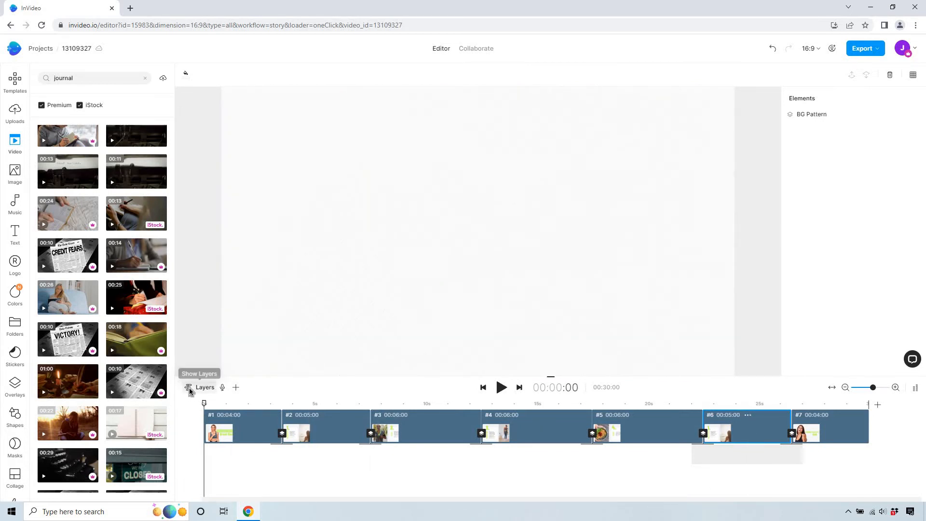
click(236, 387)
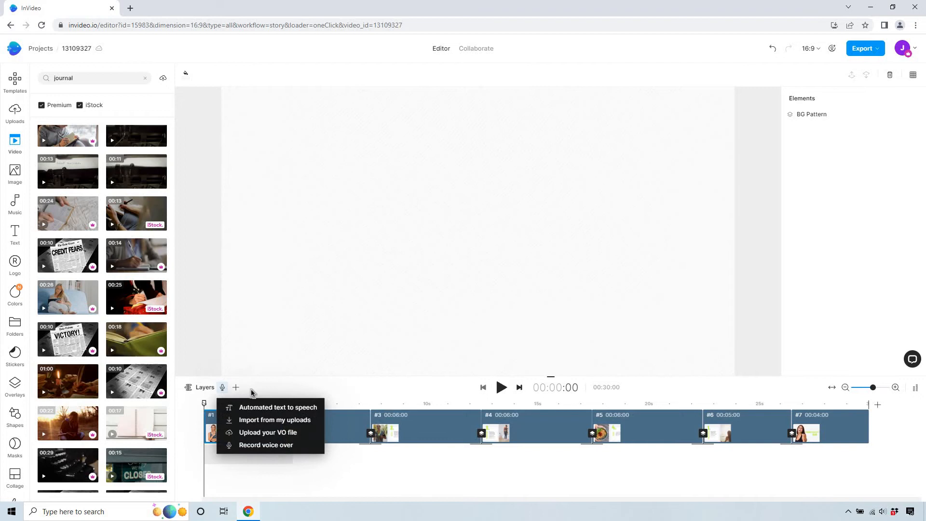
mouse_move(276, 407)
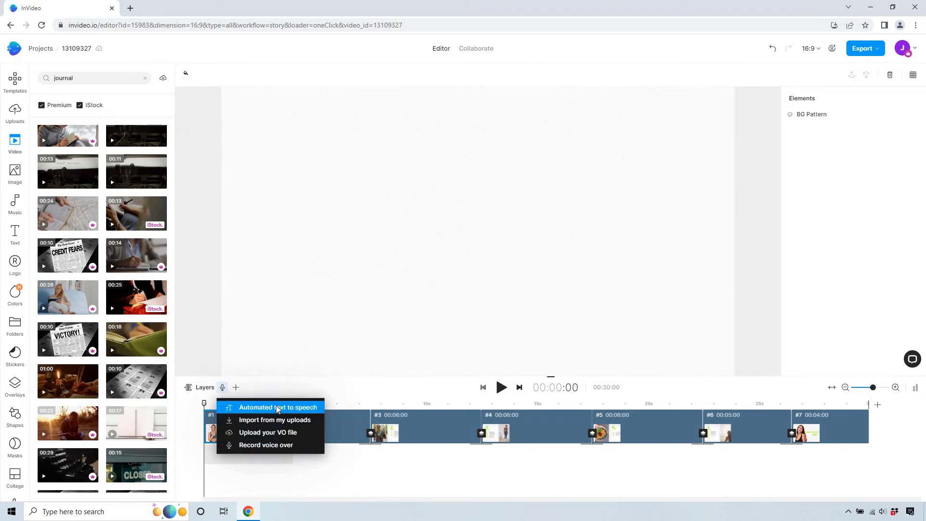
mouse_move(381, 469)
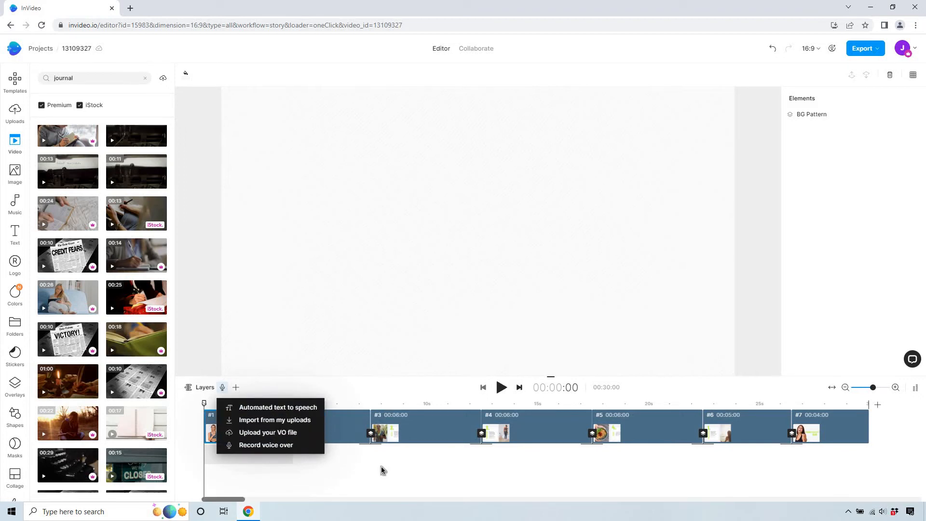
click(510, 360)
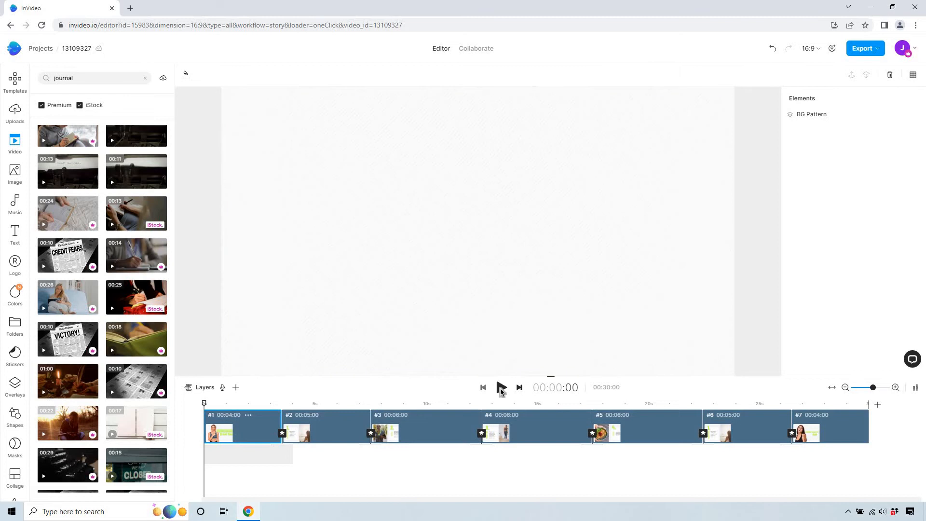
Preview the video before and after extending scenes #1, #2, #5 and #6 to about 34 seconds
click(500, 387)
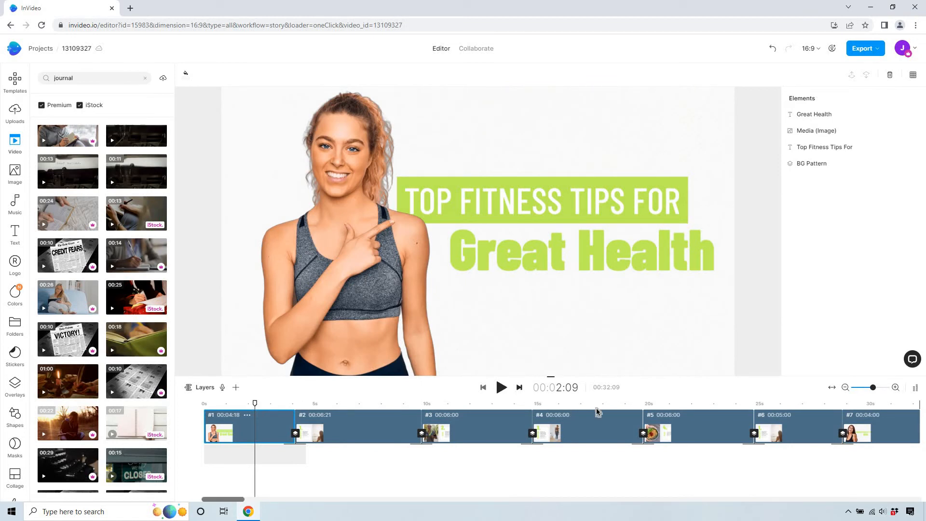
mouse_move(754, 416)
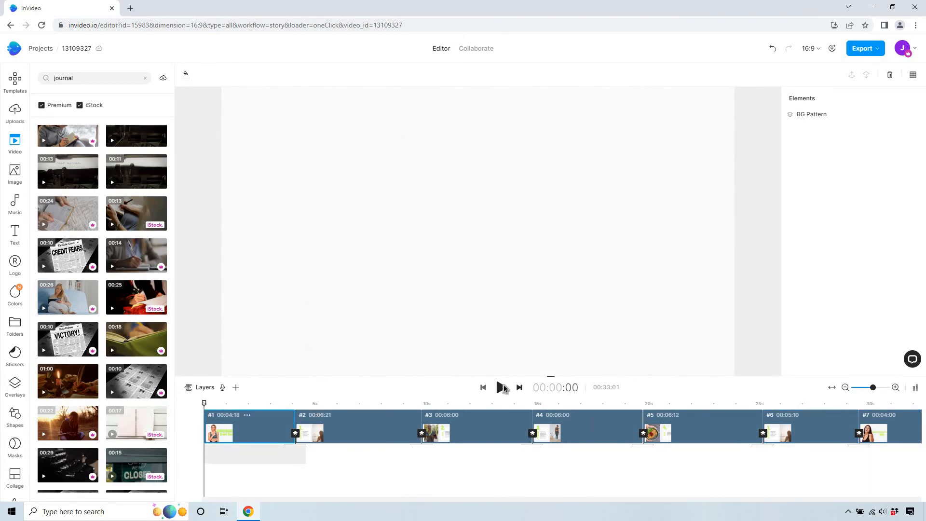
click(498, 388)
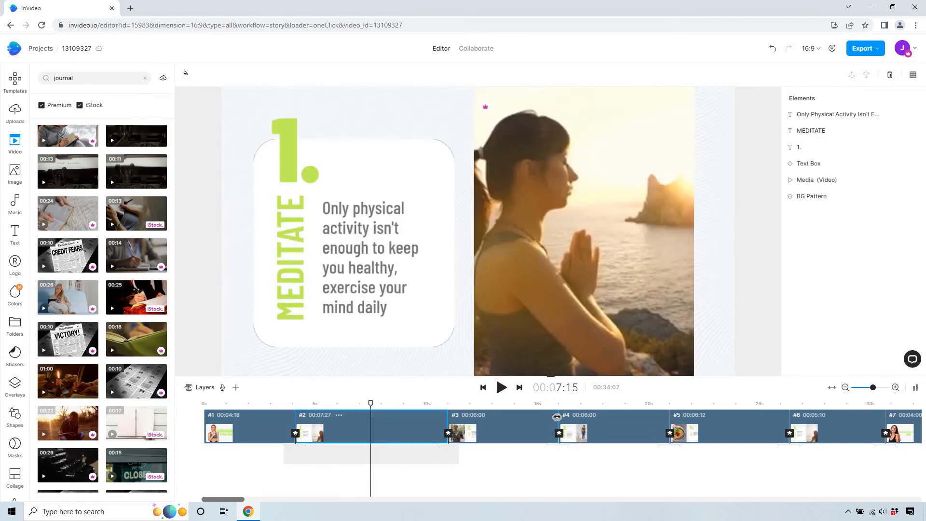
Extend the MOVE scene to 7:18 on the timeline and preview ahead to the JOURNAL tip
click(520, 403)
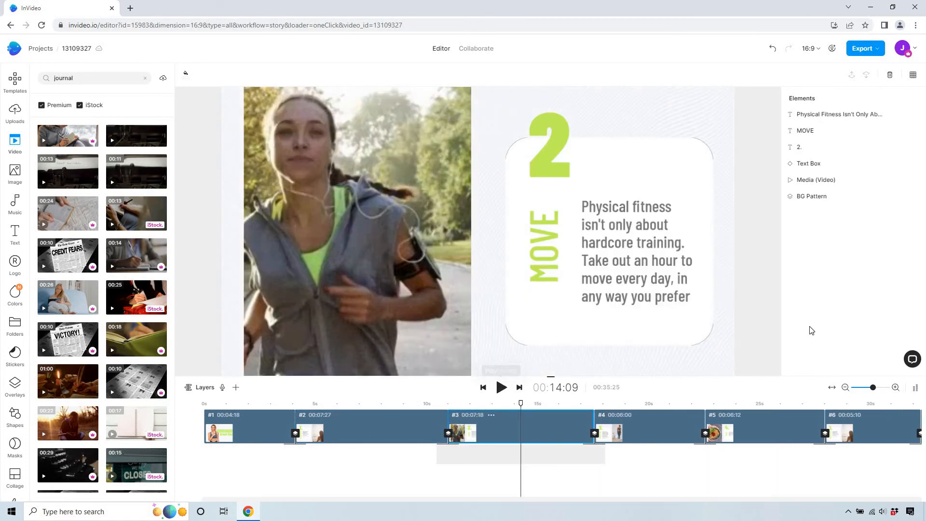
click(502, 386)
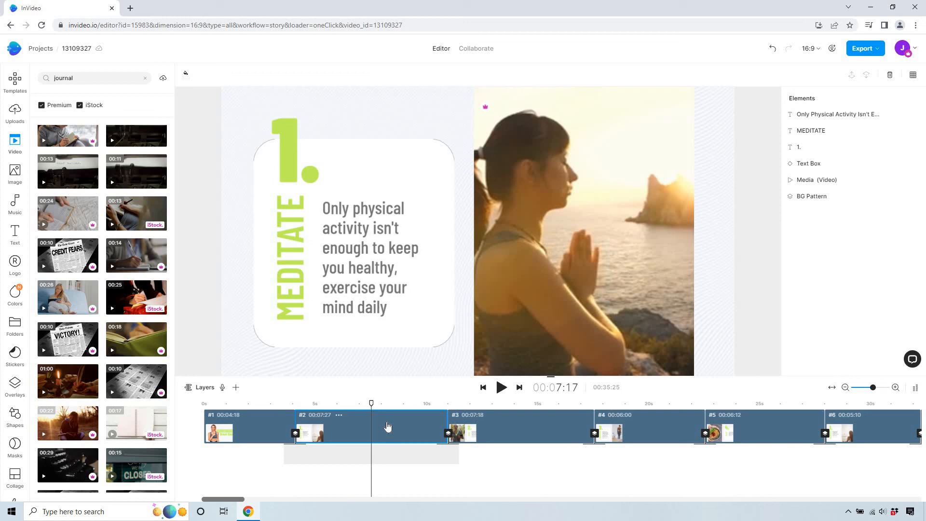
click(288, 263)
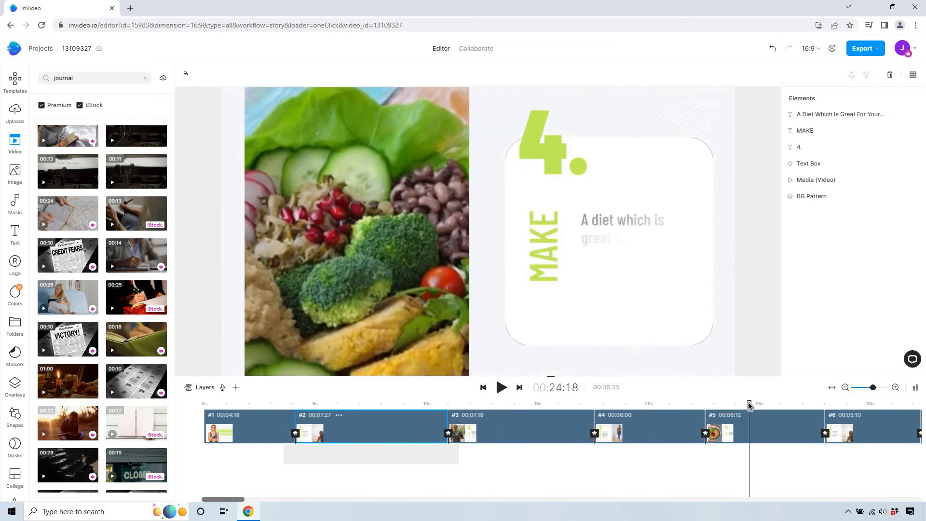
click(871, 402)
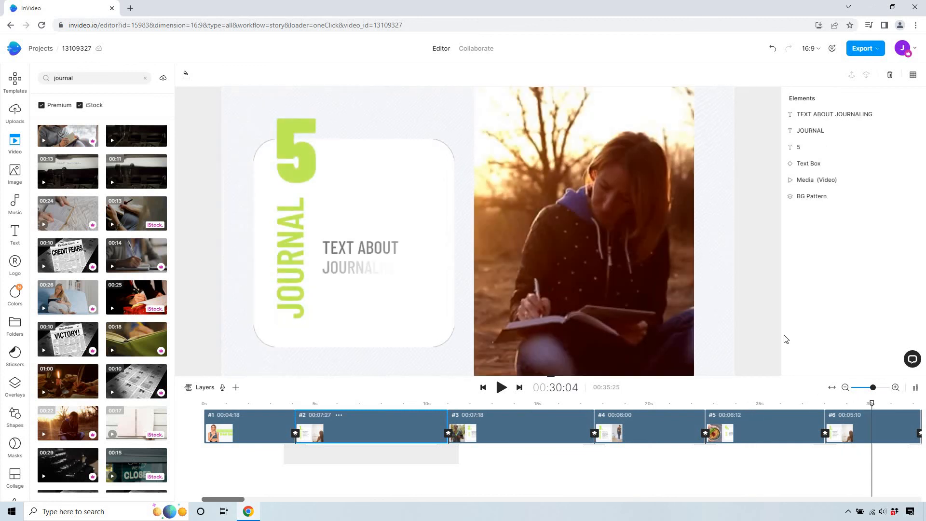